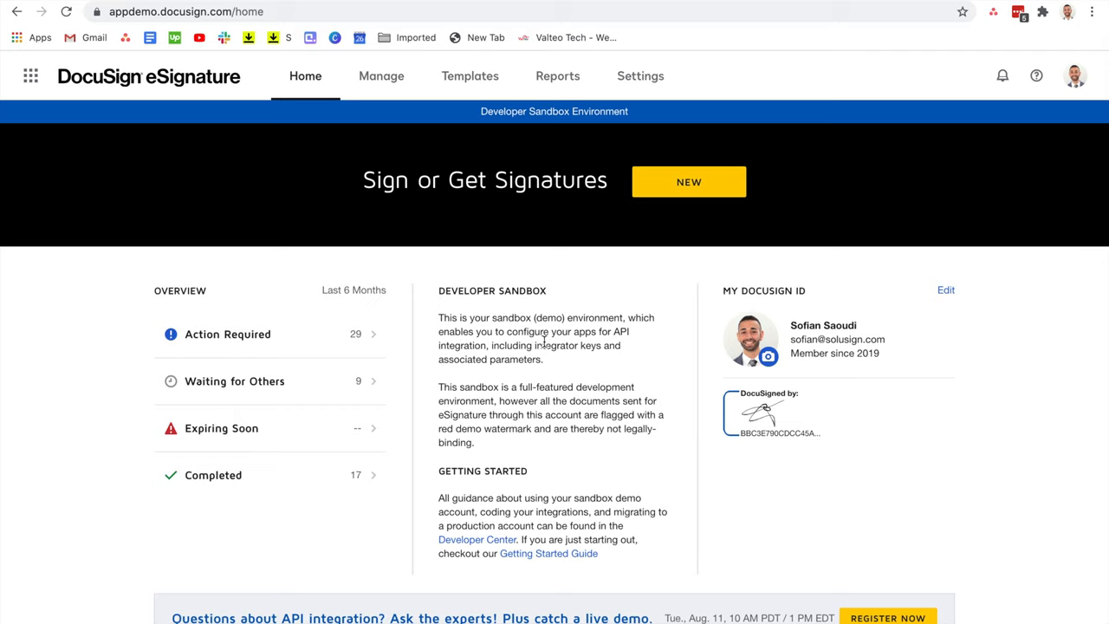
mouse_move(442, 331)
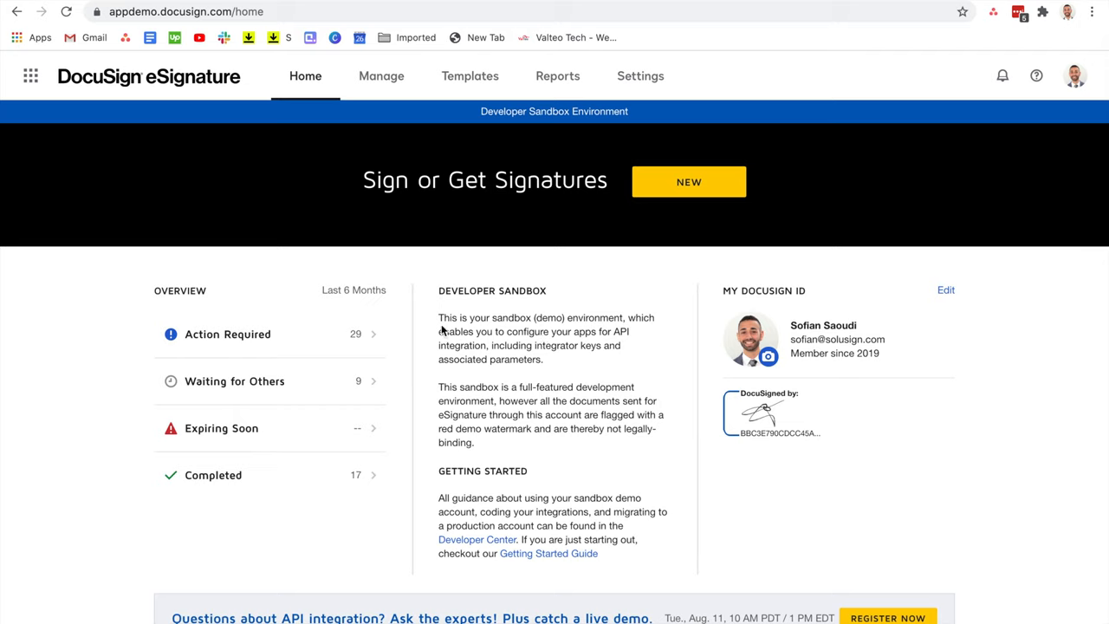
mouse_move(310, 344)
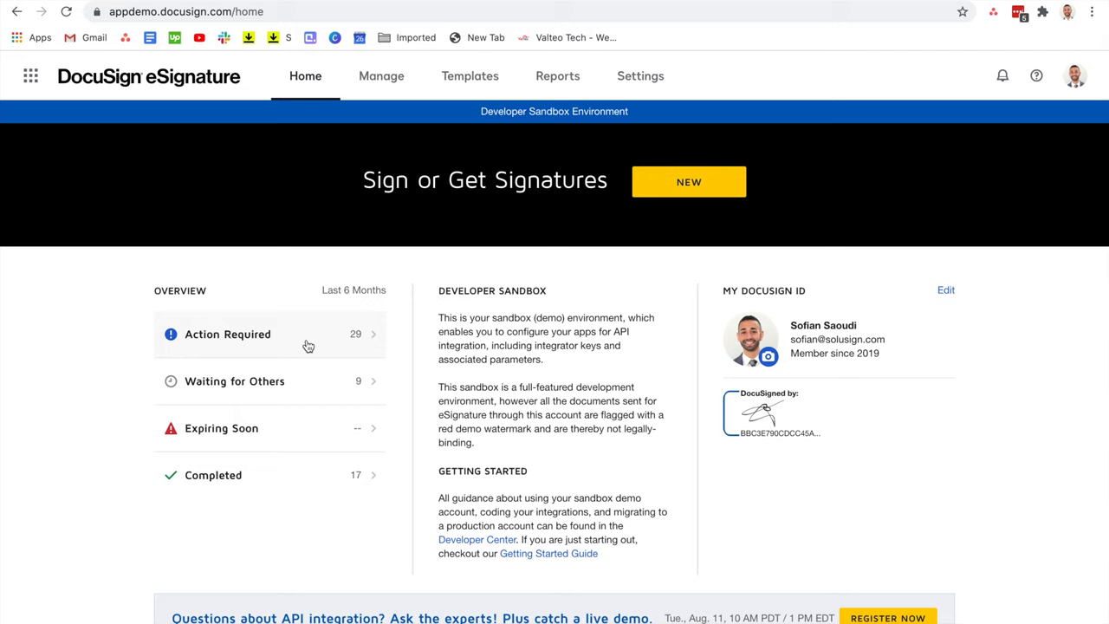
mouse_move(488, 111)
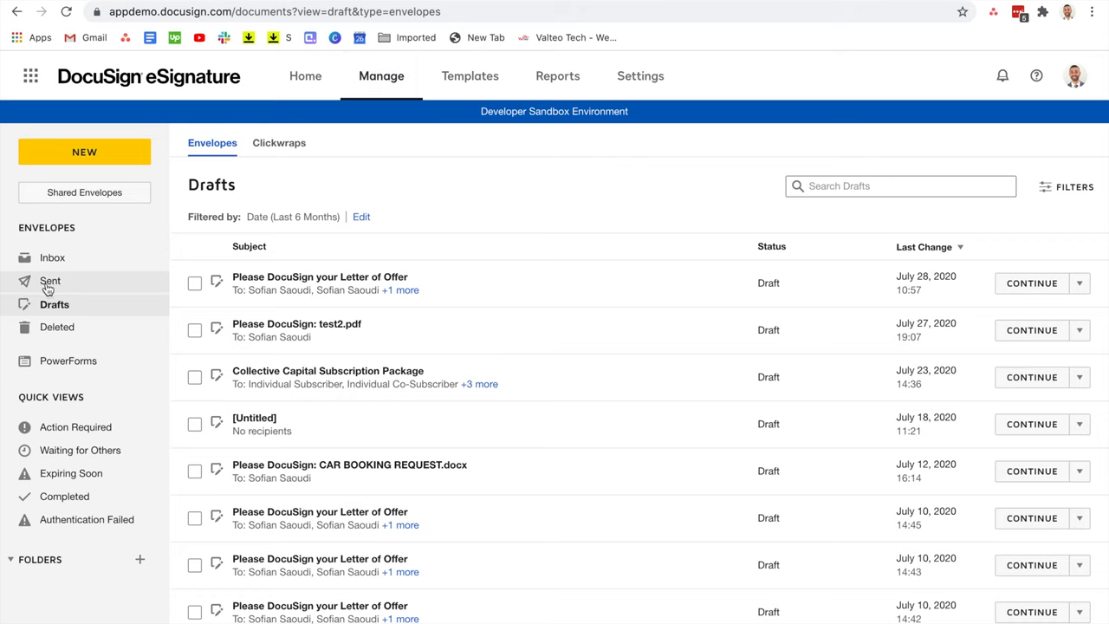
Show Sent envelopes and view the latest 'Please DocuSign your Letter of Offer' envelope's details.
click(50, 281)
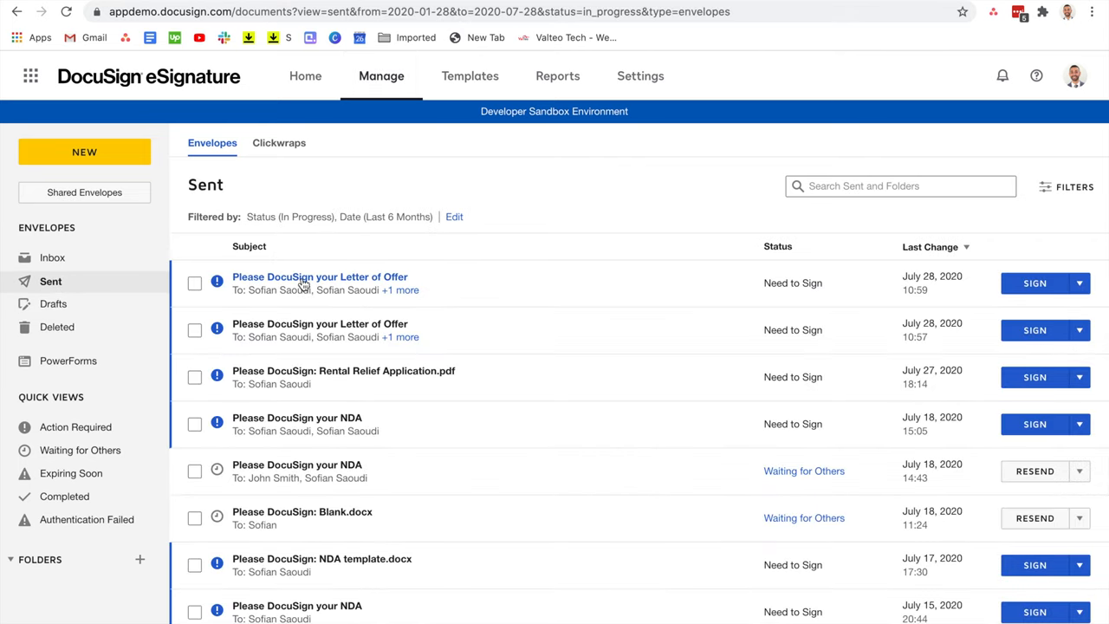
click(320, 276)
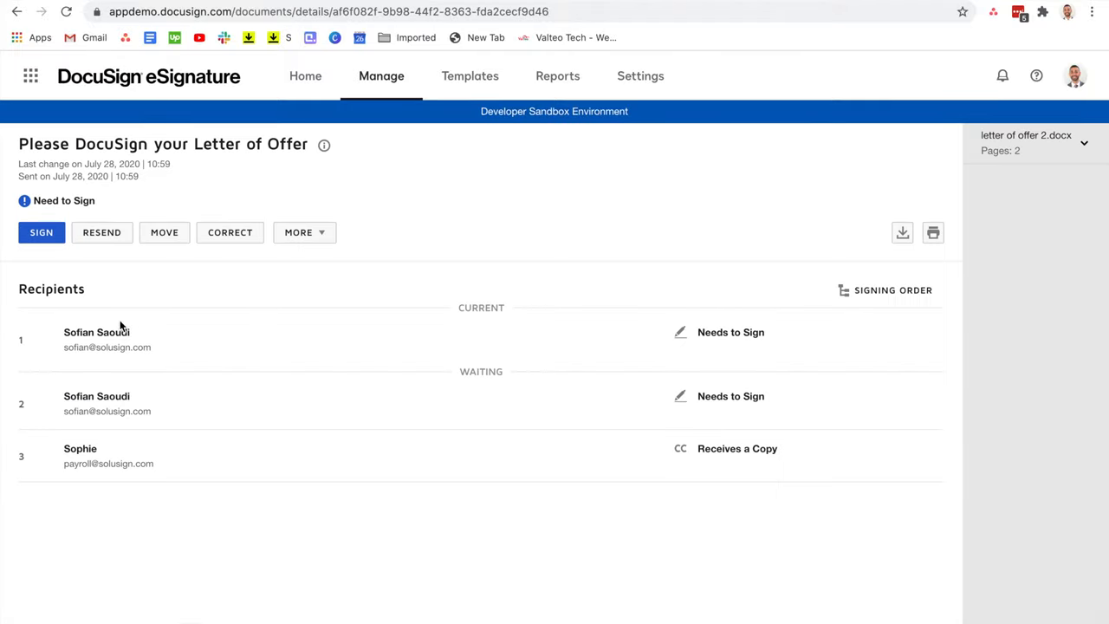
mouse_move(577, 306)
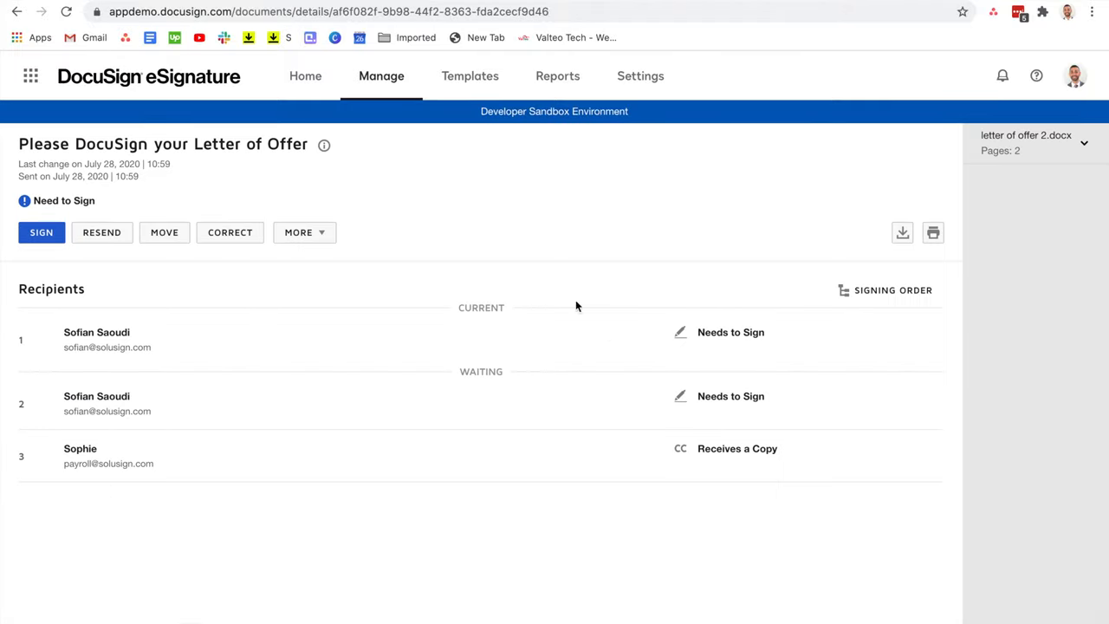
mouse_move(63, 378)
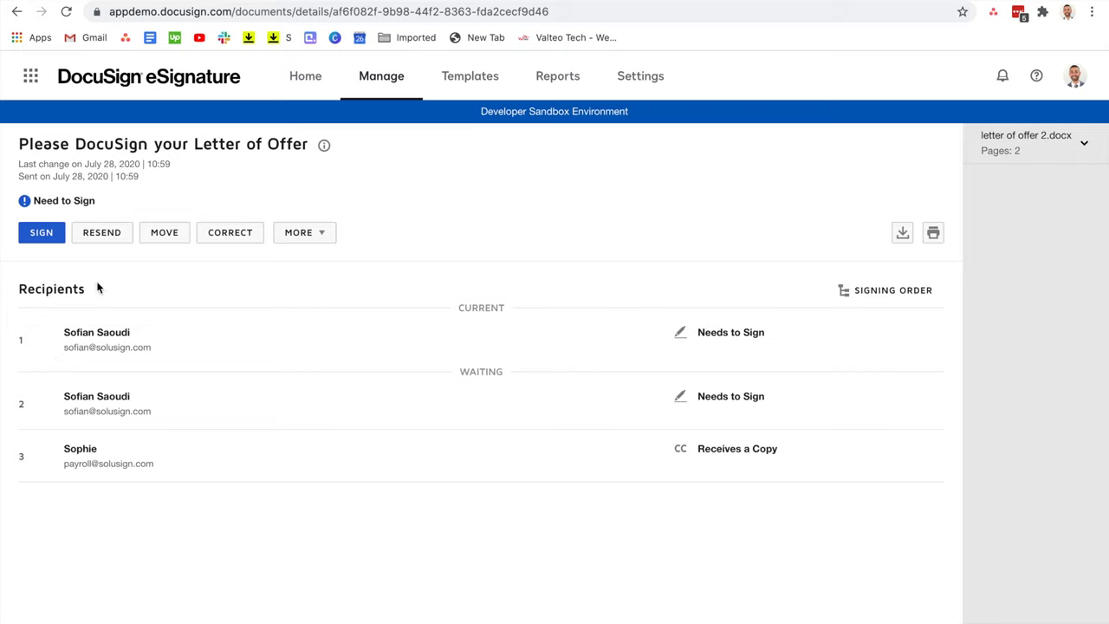
mouse_move(303, 262)
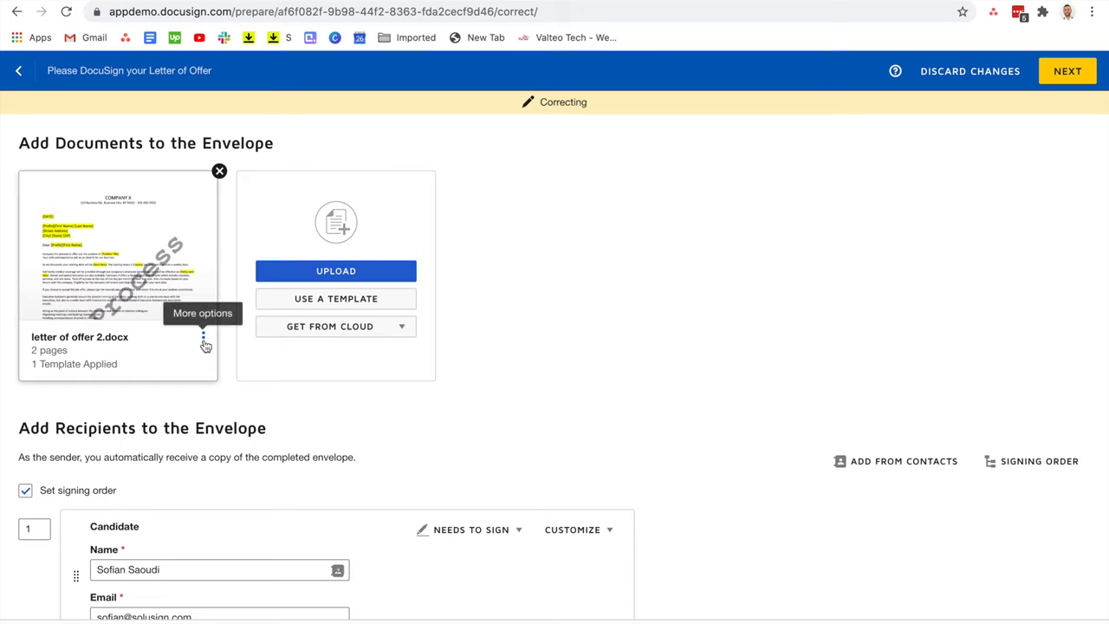
Add a Signature field at the top-left of page 1 and apply the correction.
scroll(down, 3)
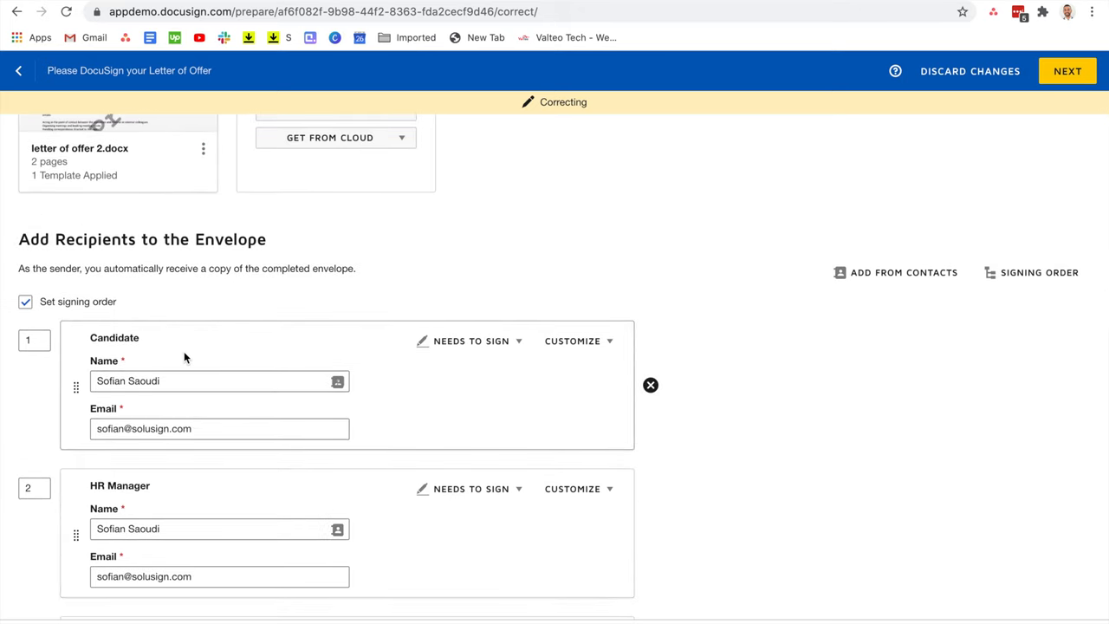
scroll(down, 3)
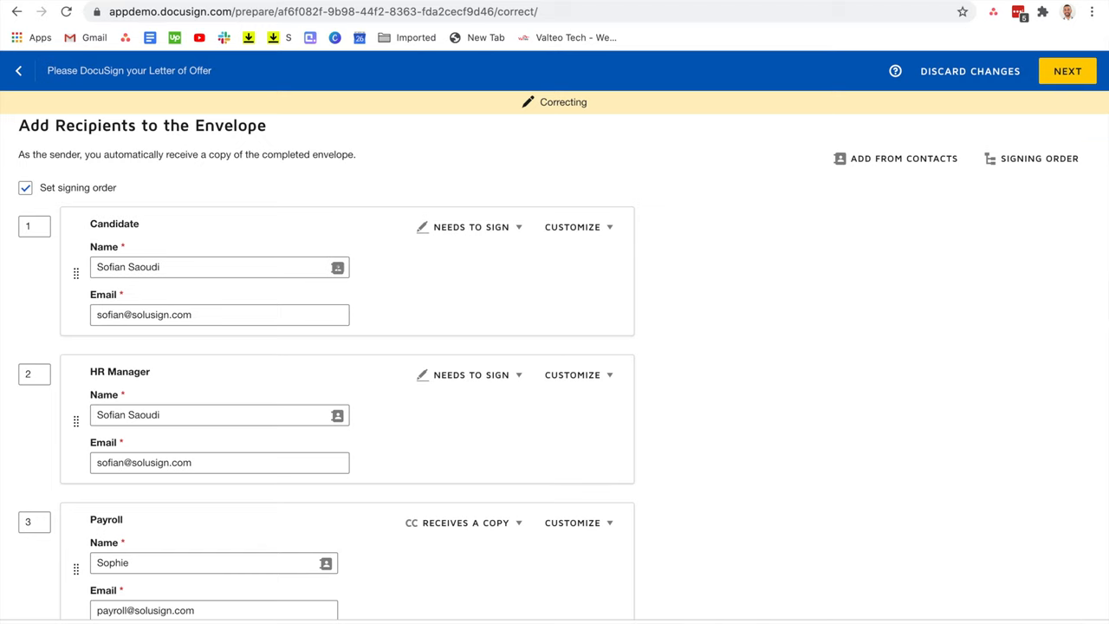
click(1069, 71)
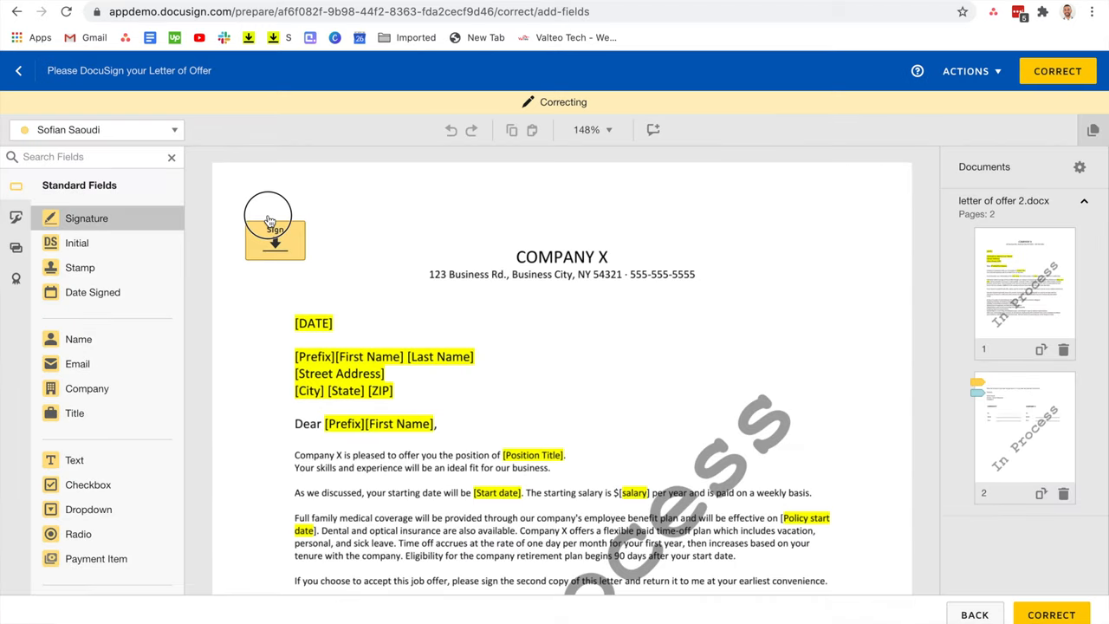
click(273, 225)
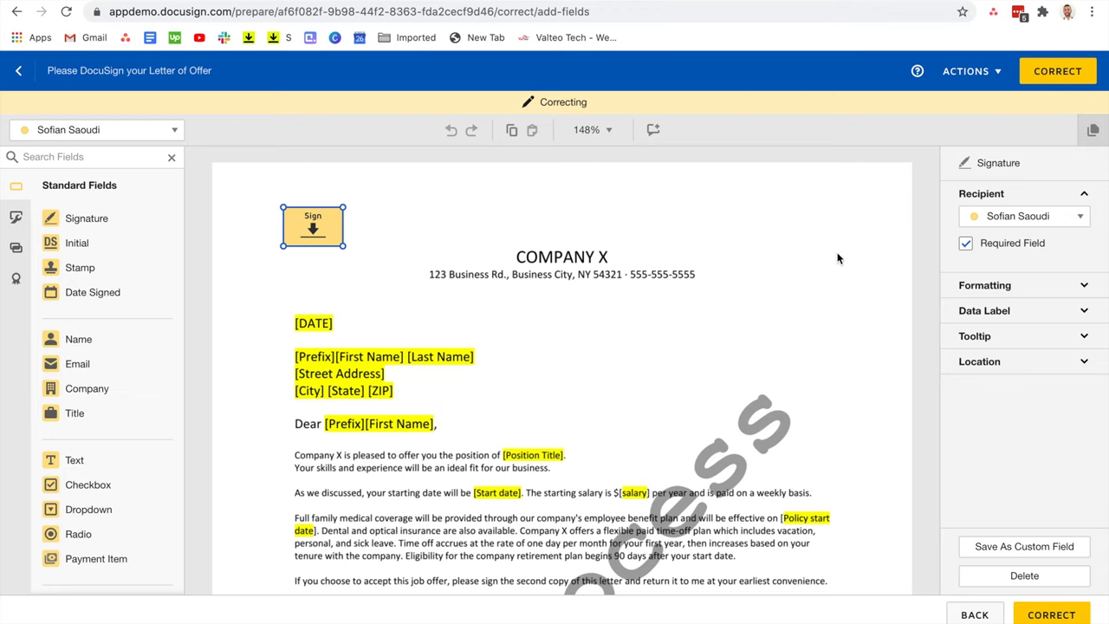
click(1054, 71)
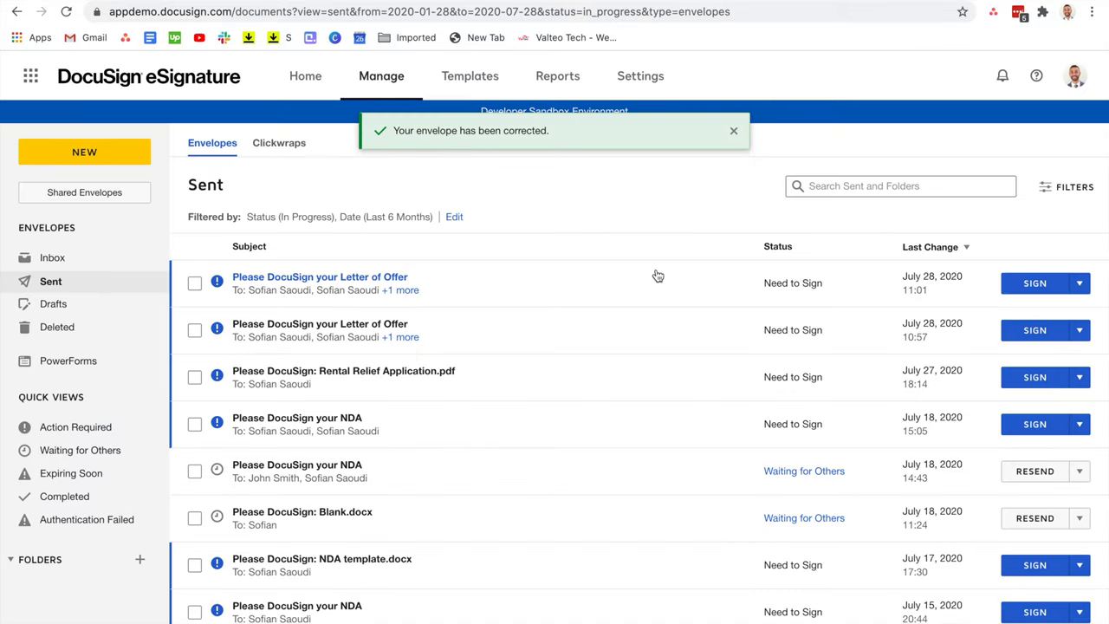
View the partially signed Letter of Offer envelope's details from the Sent list.
click(733, 131)
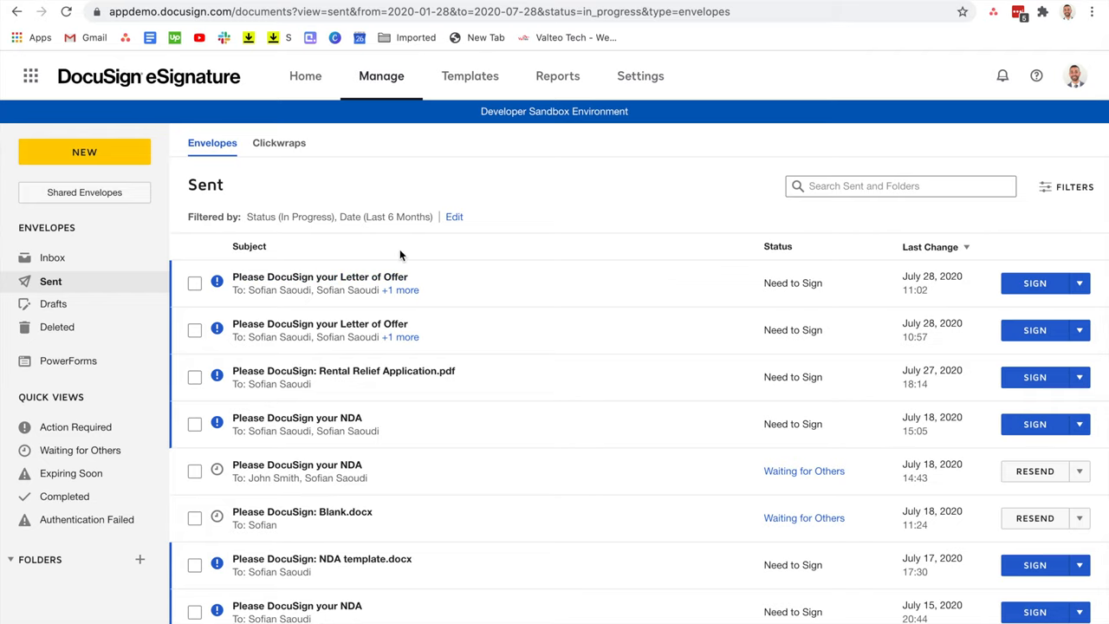
mouse_move(292, 270)
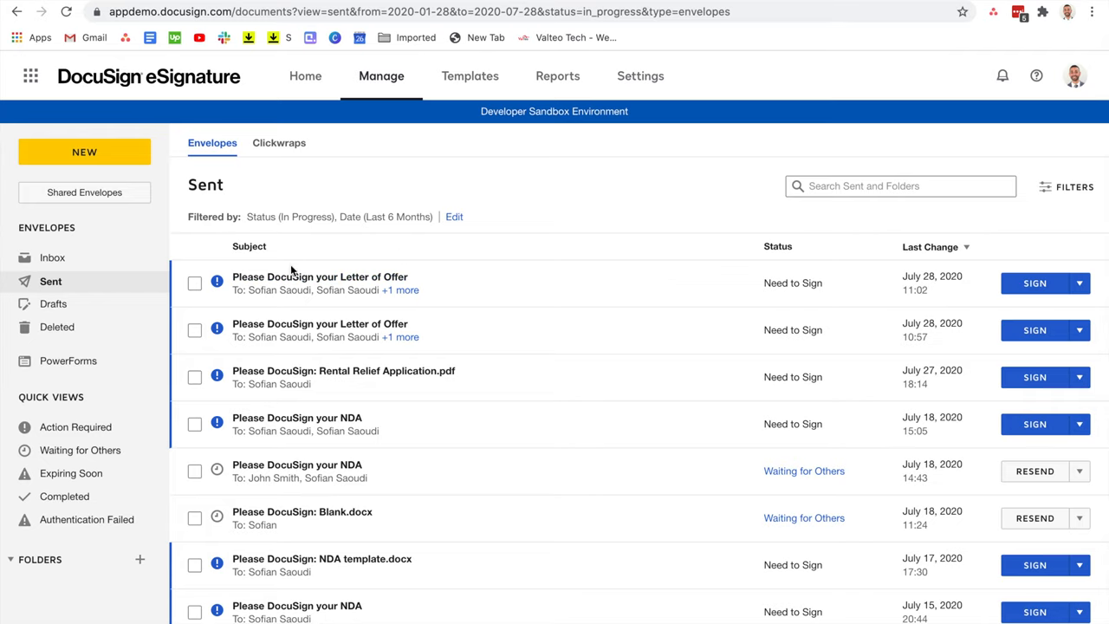
click(319, 277)
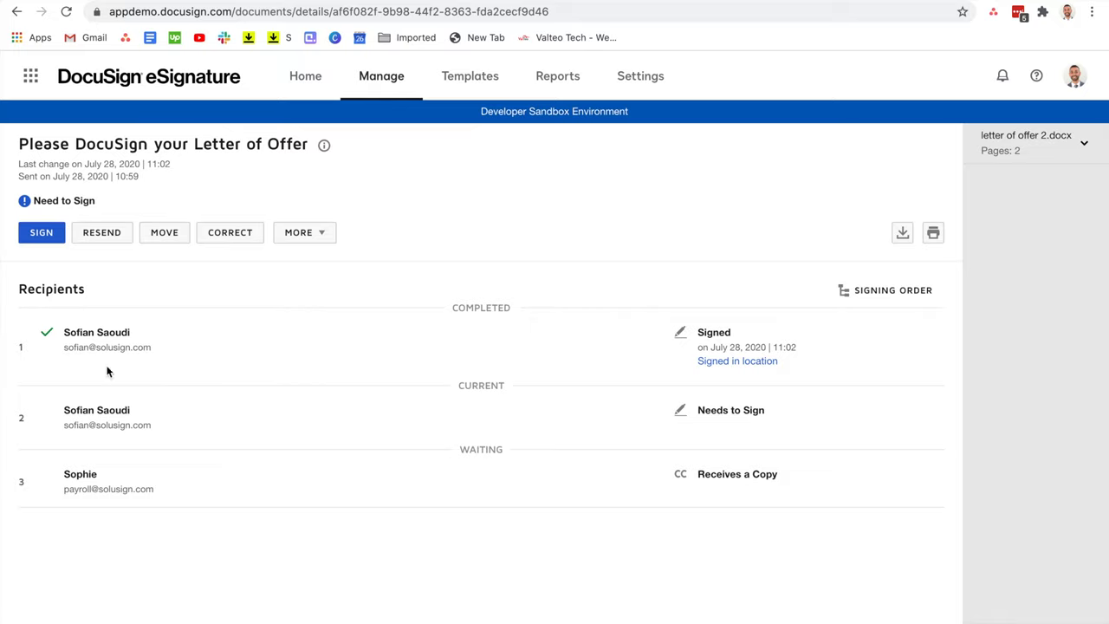
mouse_move(73, 318)
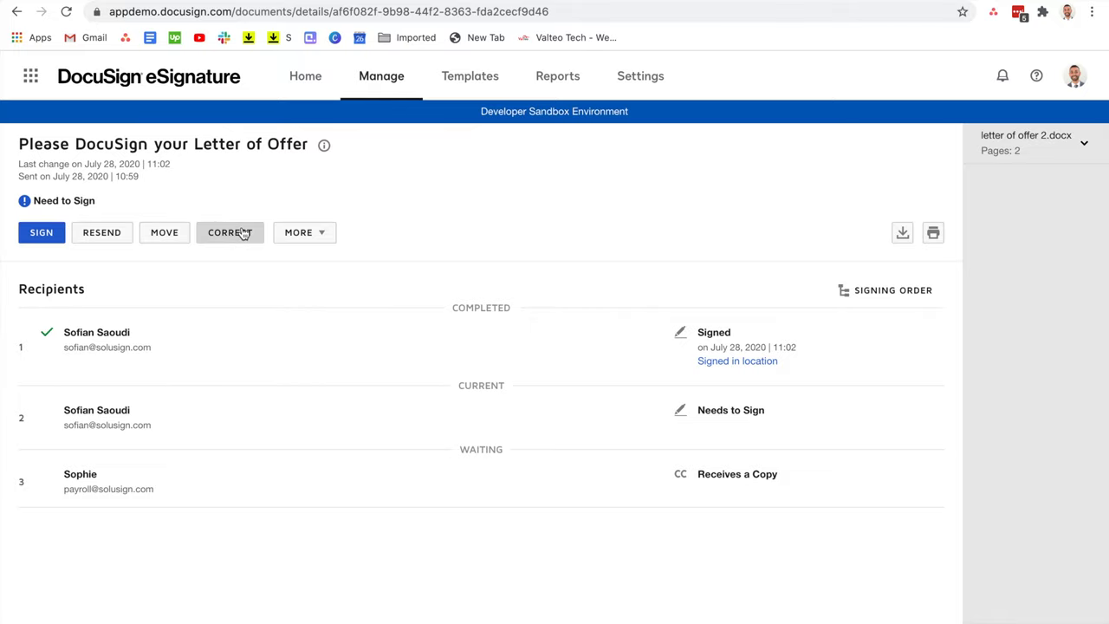
Start correcting the partially signed envelope and review its document and three recipients.
click(229, 232)
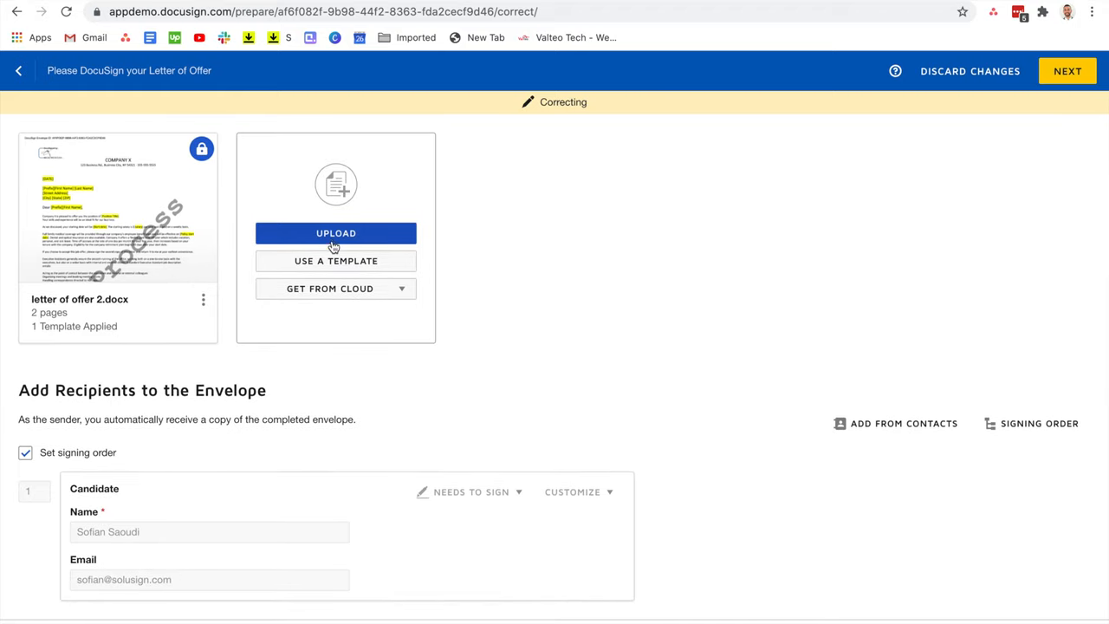
mouse_move(344, 242)
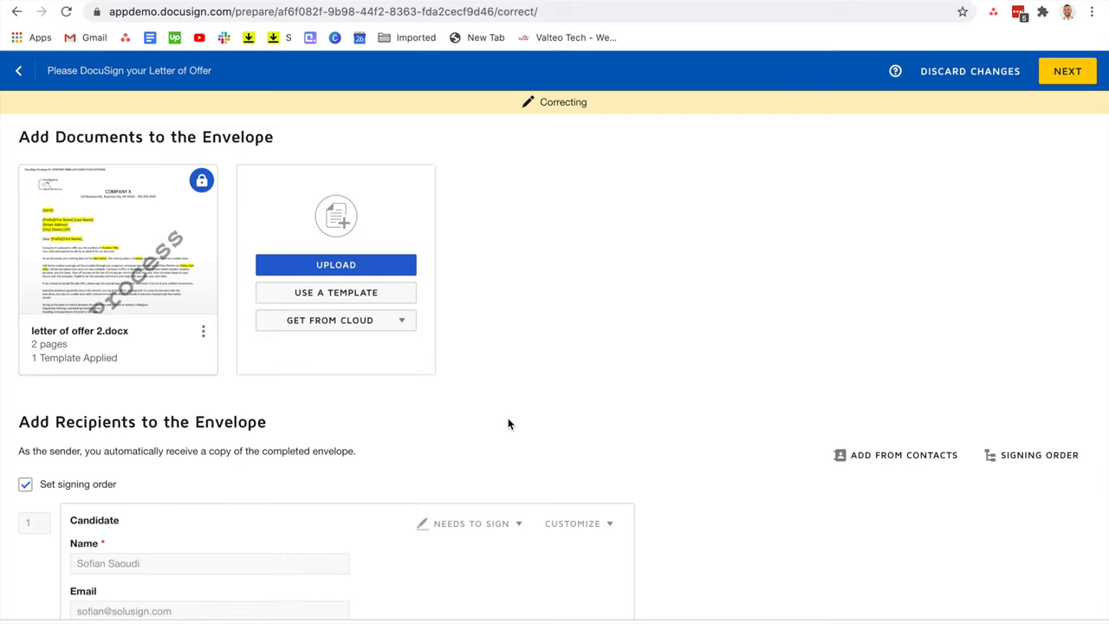
scroll(down, 3)
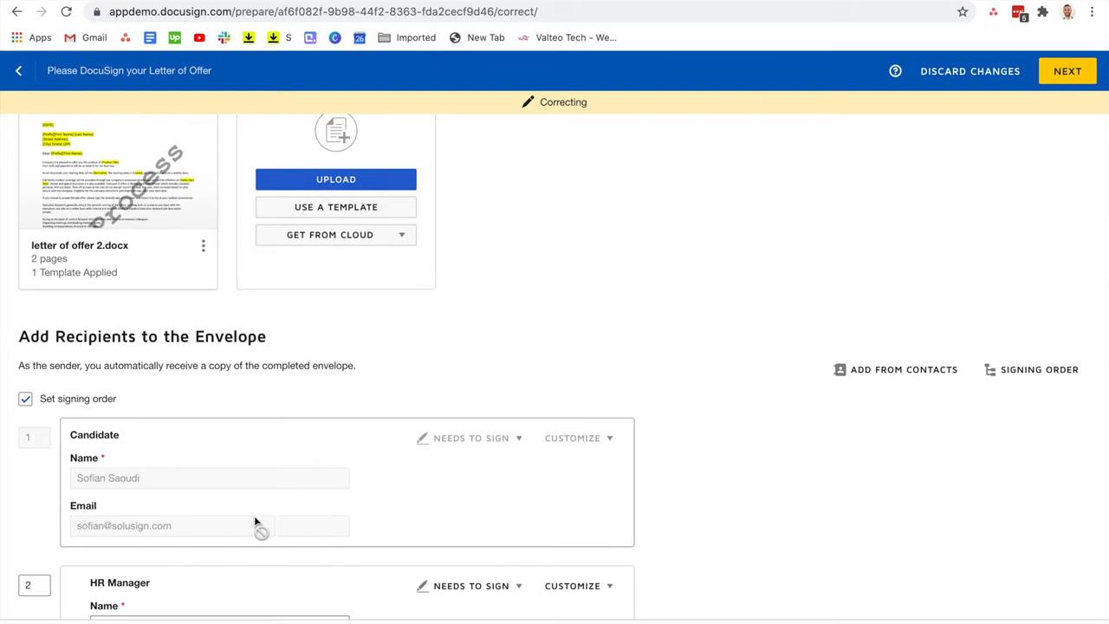
scroll(down, 3)
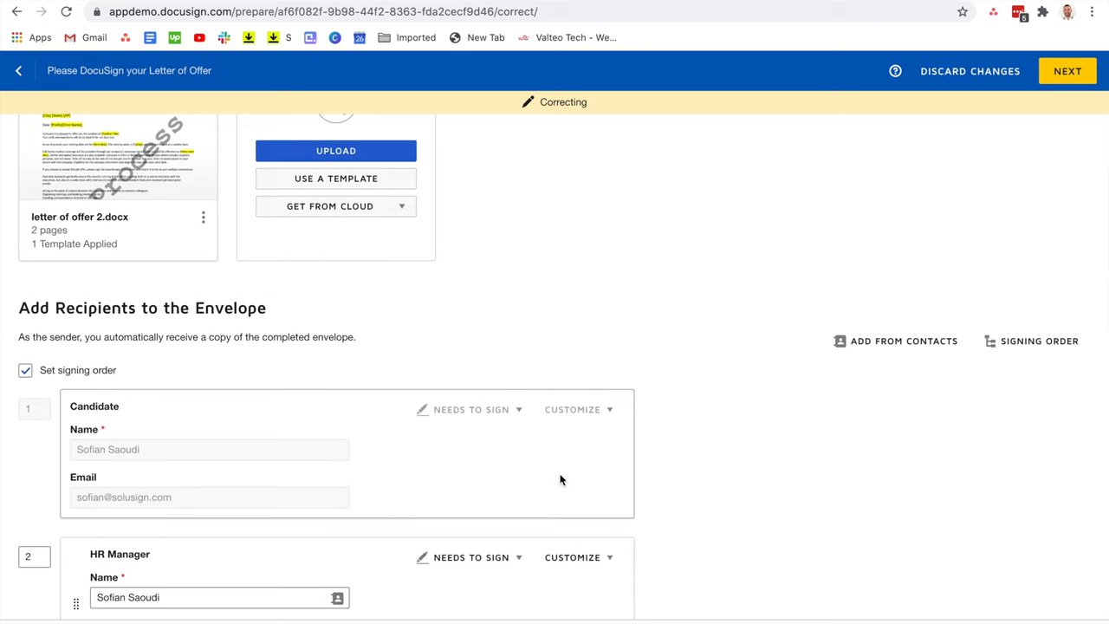
scroll(down, 3)
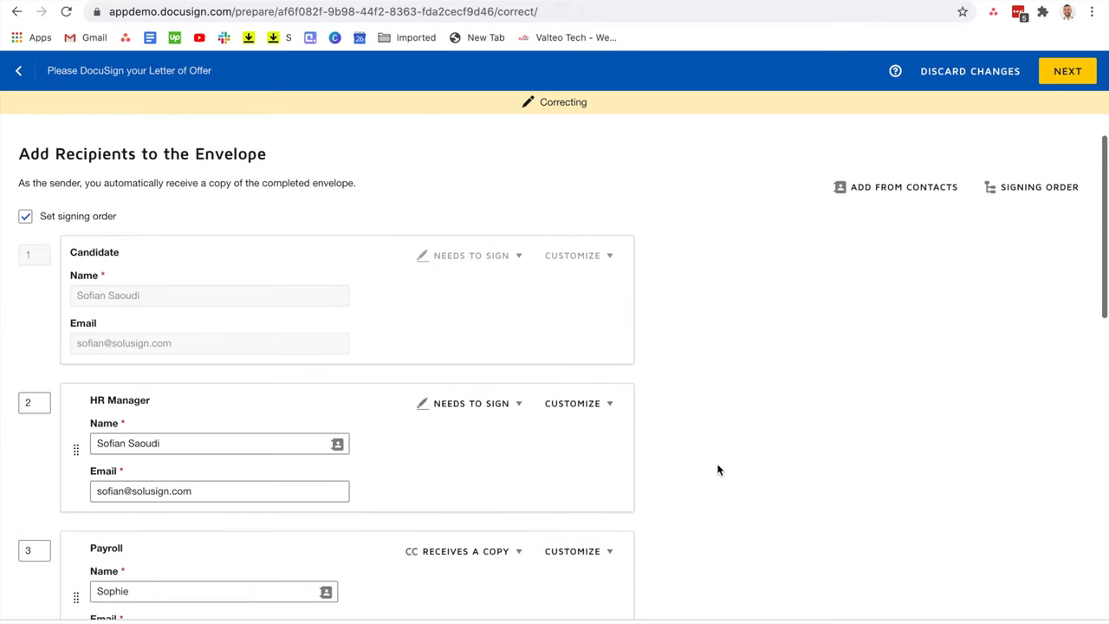
scroll(down, 3)
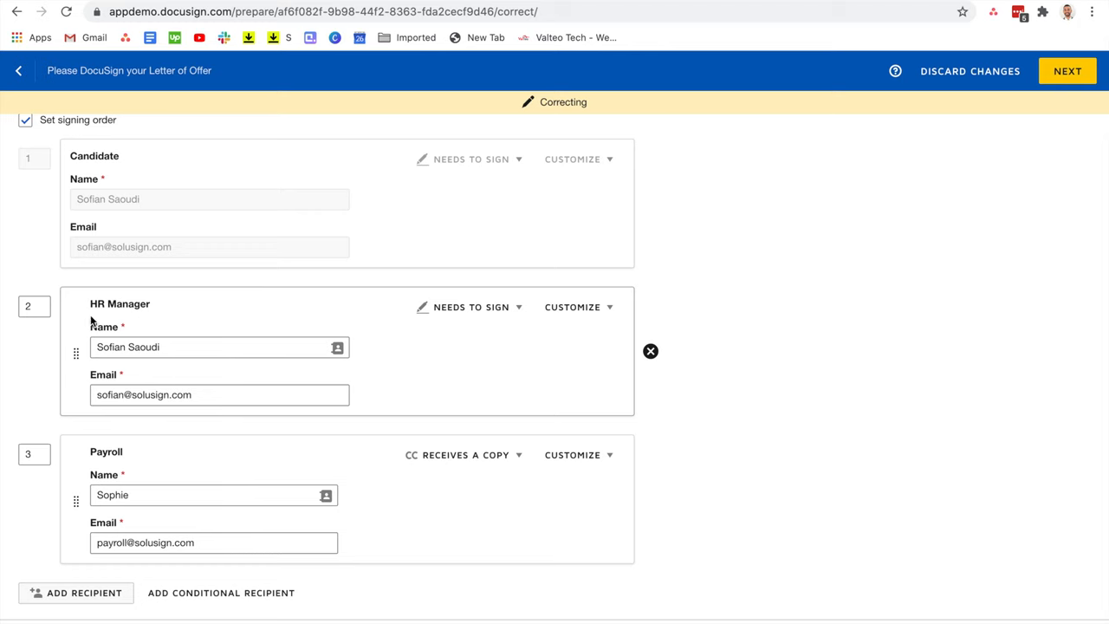
scroll(up, 3)
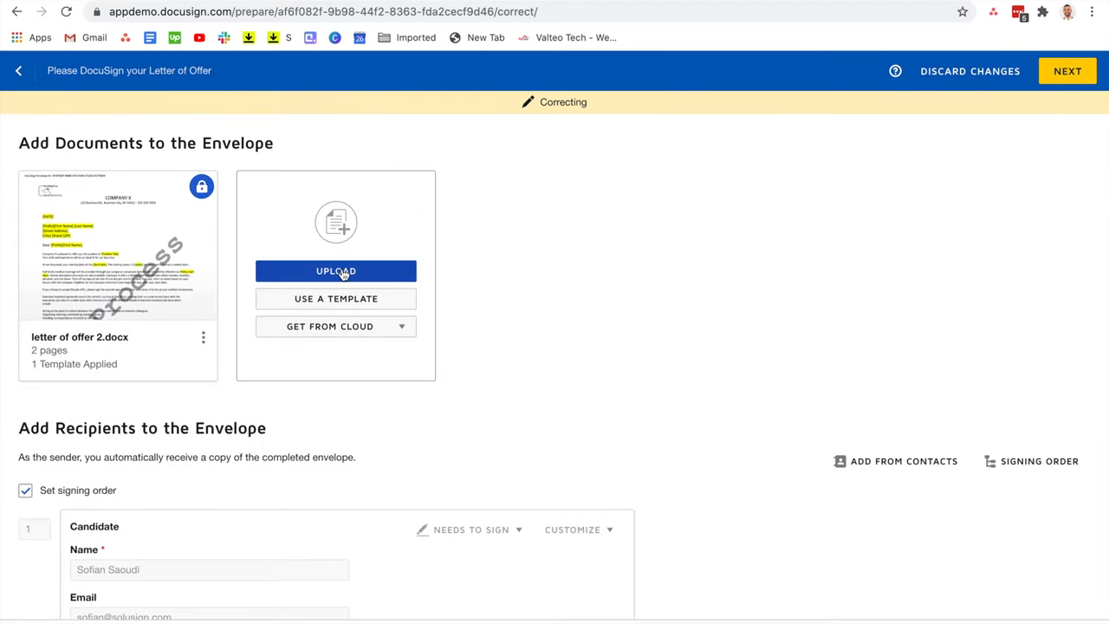
mouse_move(436, 391)
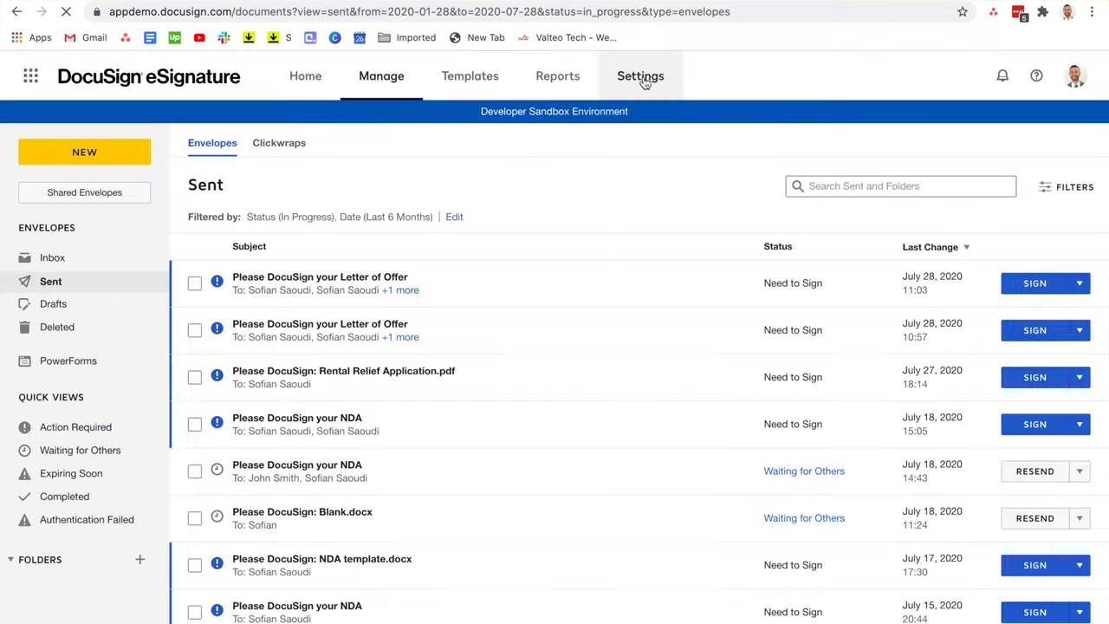
Go to the account Settings to reach the Sending Settings for Envelope Correct.
click(639, 77)
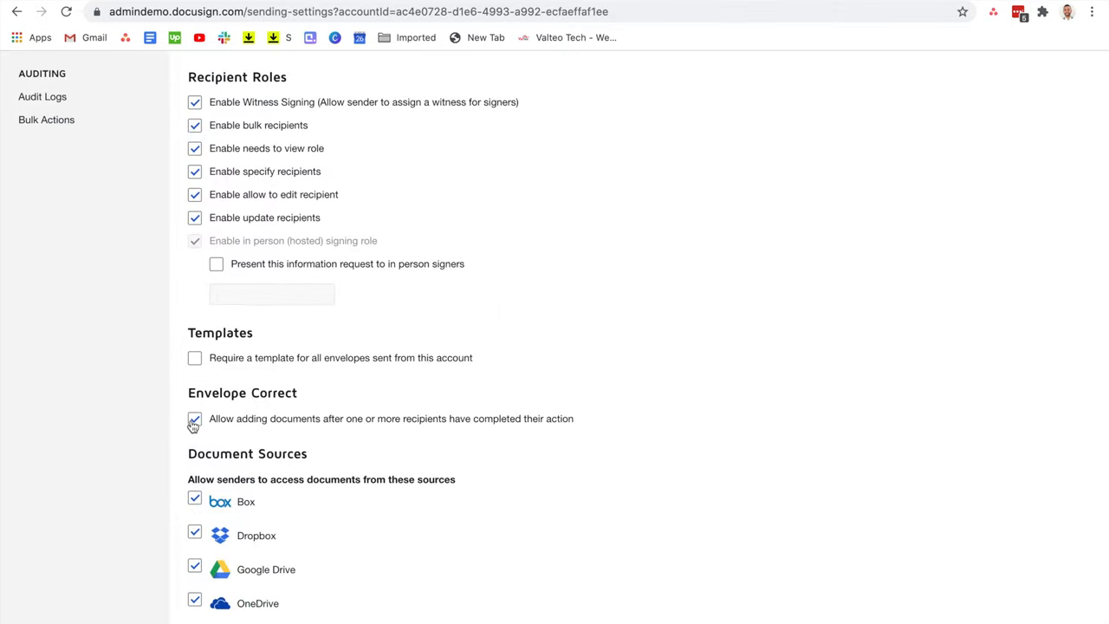
mouse_move(252, 410)
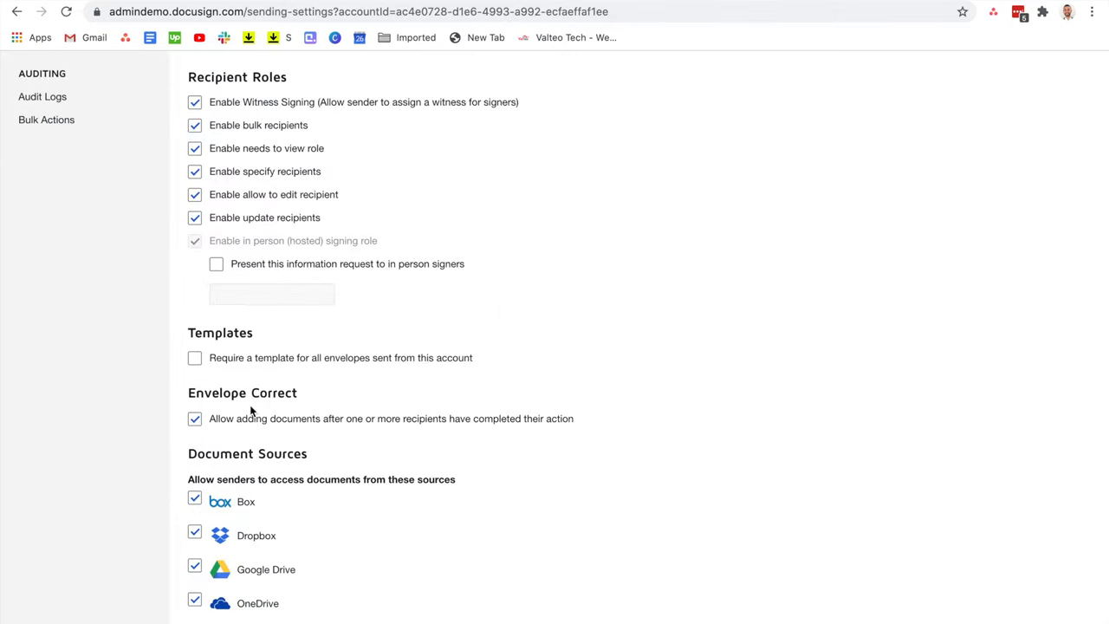
mouse_move(509, 351)
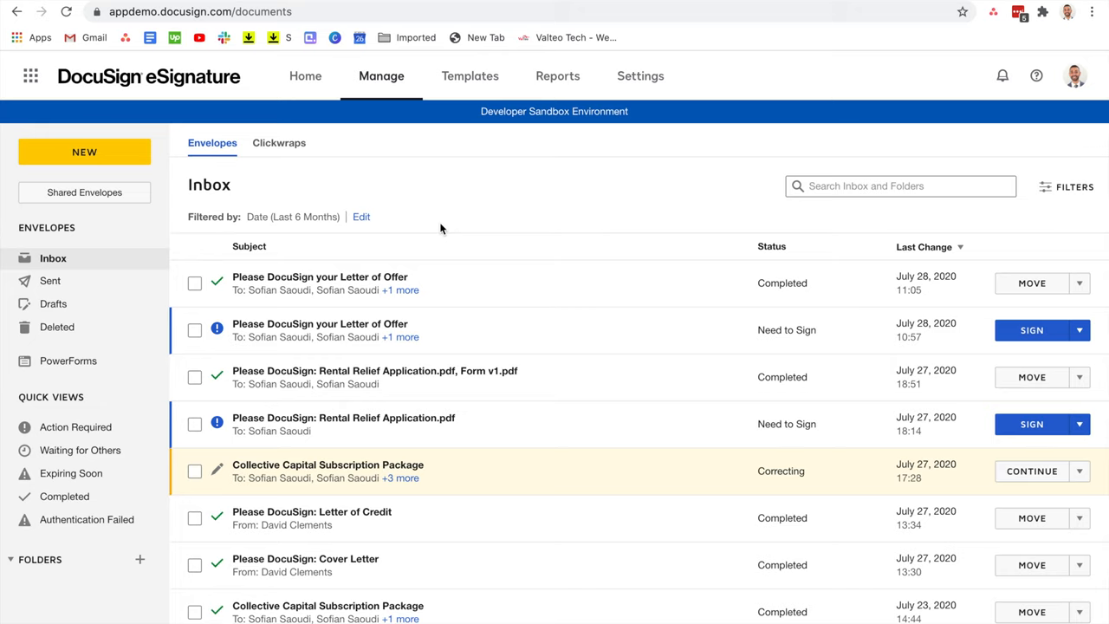
mouse_move(344, 280)
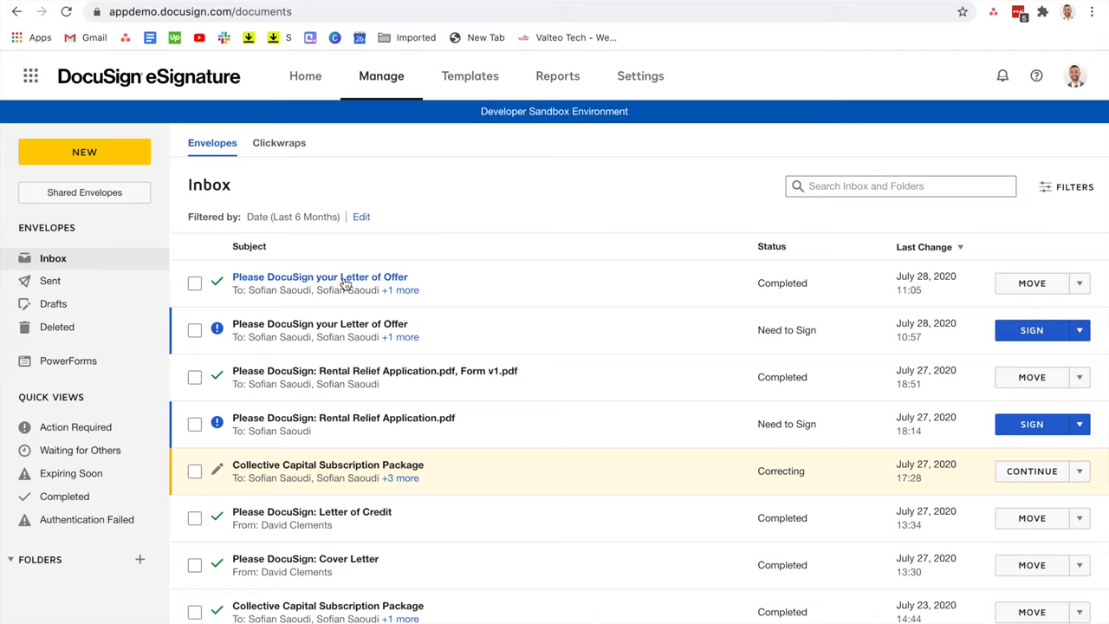
View the completed Letter of Offer envelope's details and highlight its Completed status.
click(320, 276)
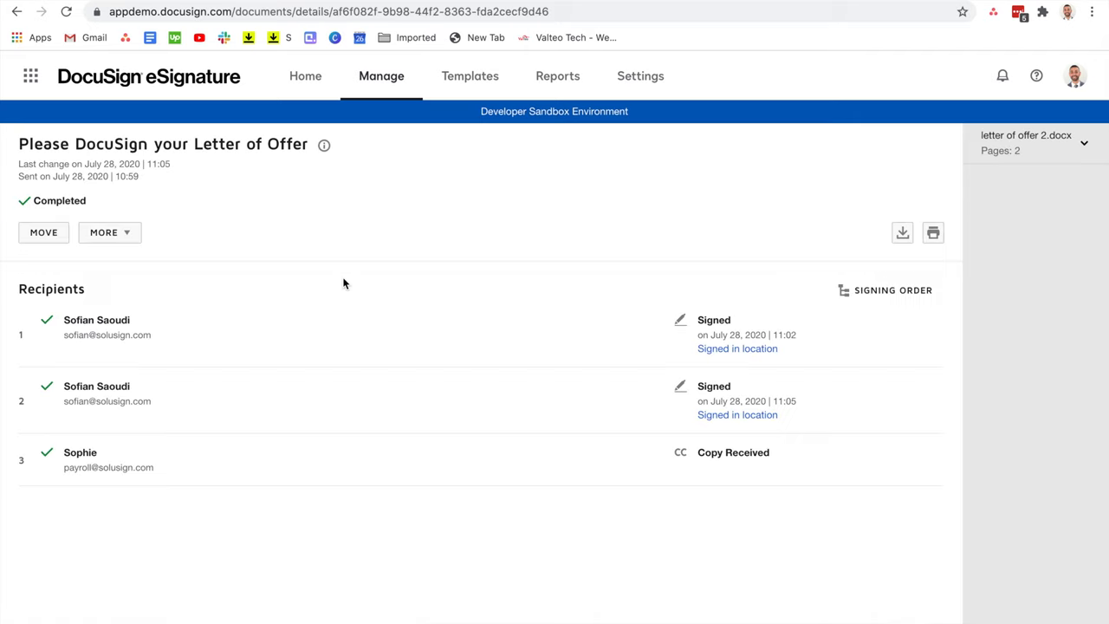
mouse_move(71, 214)
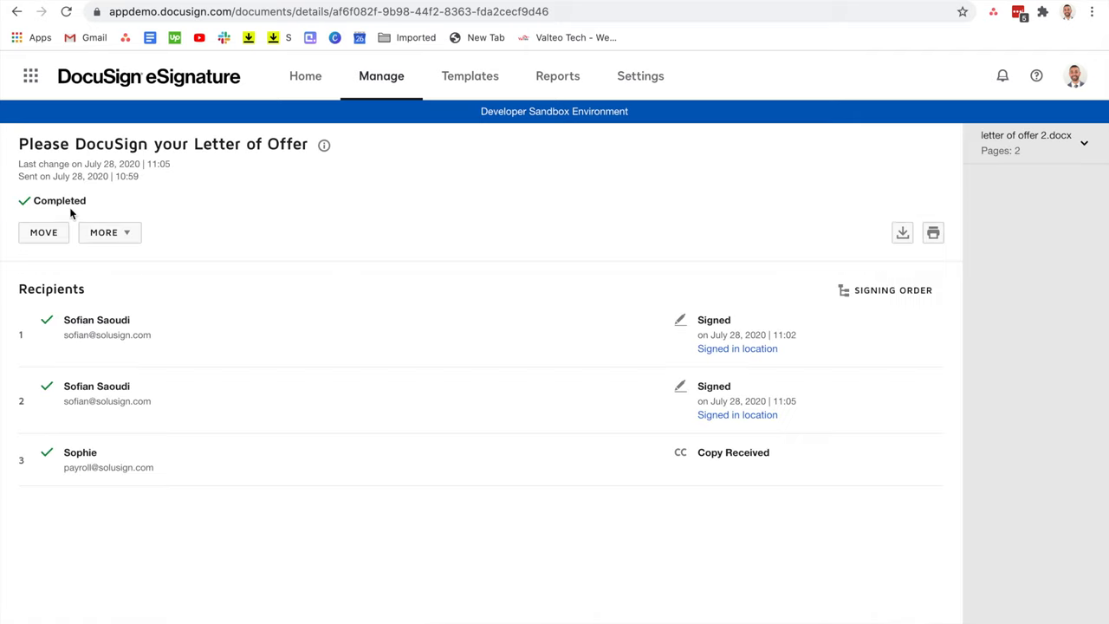
double_click(58, 200)
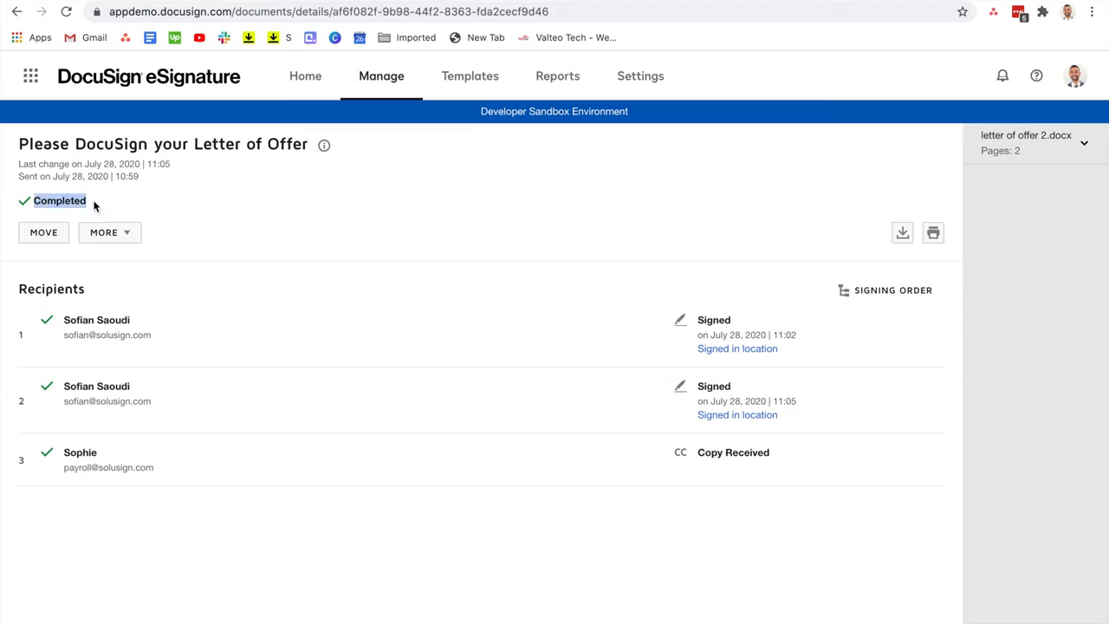
mouse_move(324, 205)
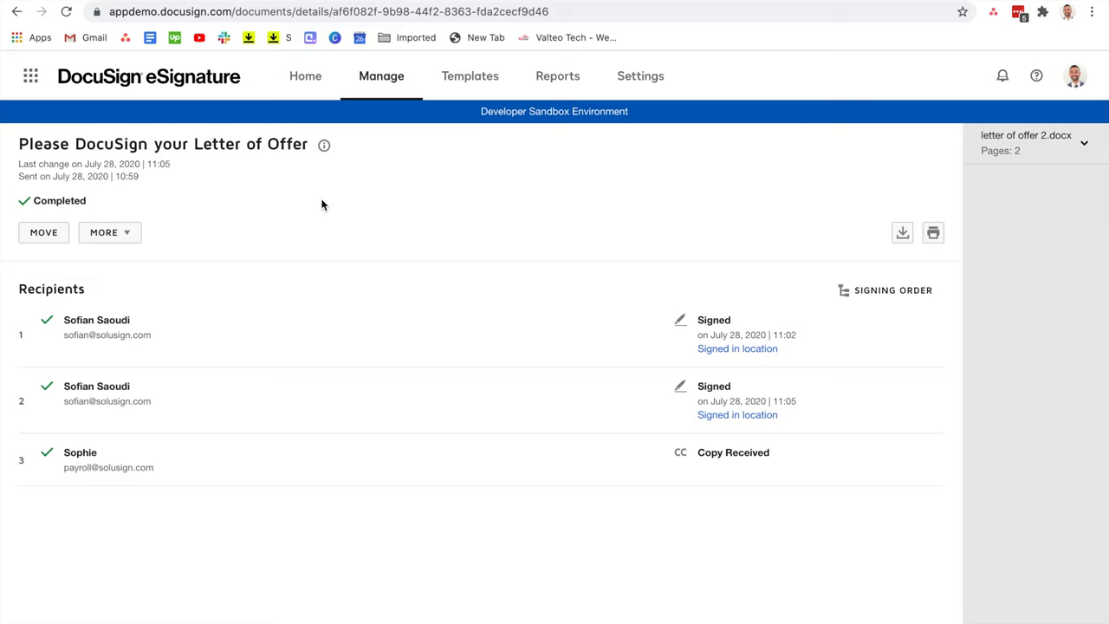
mouse_move(129, 234)
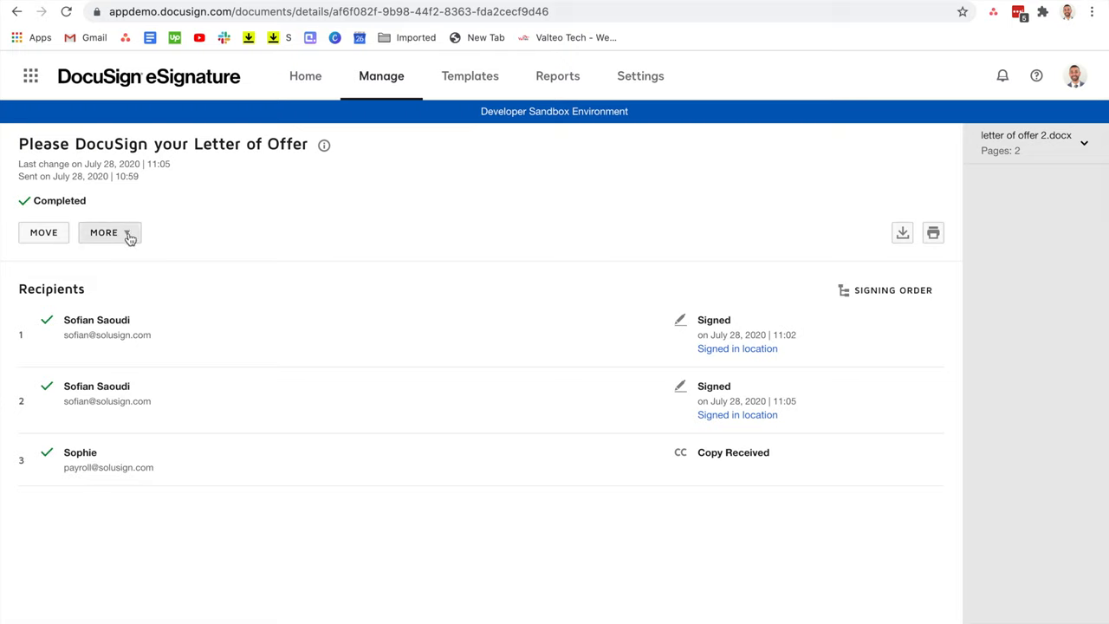
Use More > Create a Copy to start a new draft from the completed envelope.
click(109, 232)
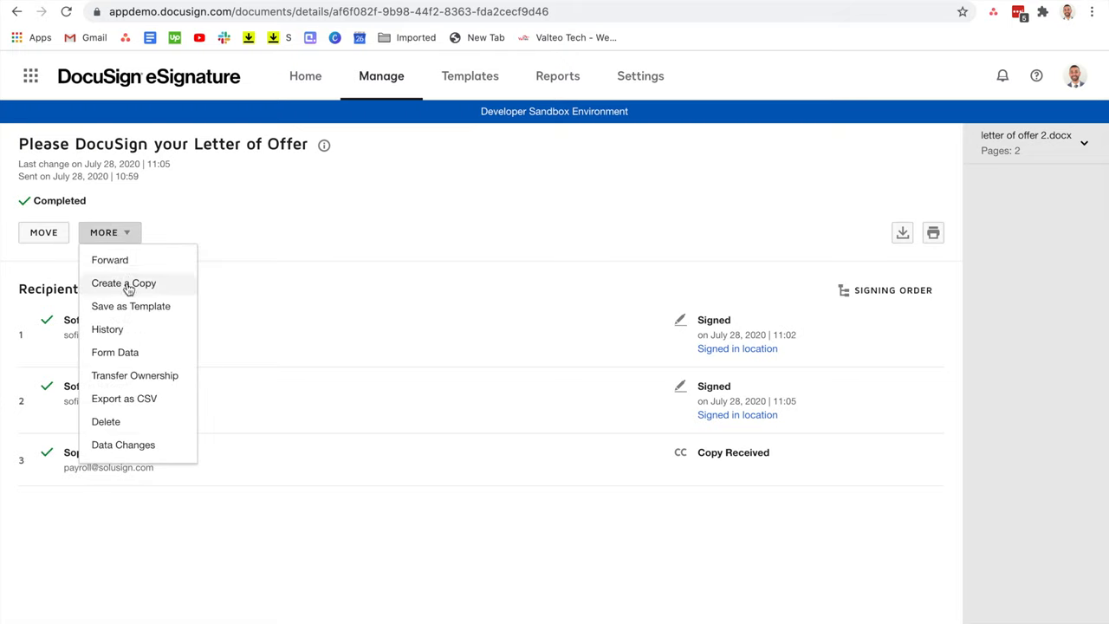
click(123, 283)
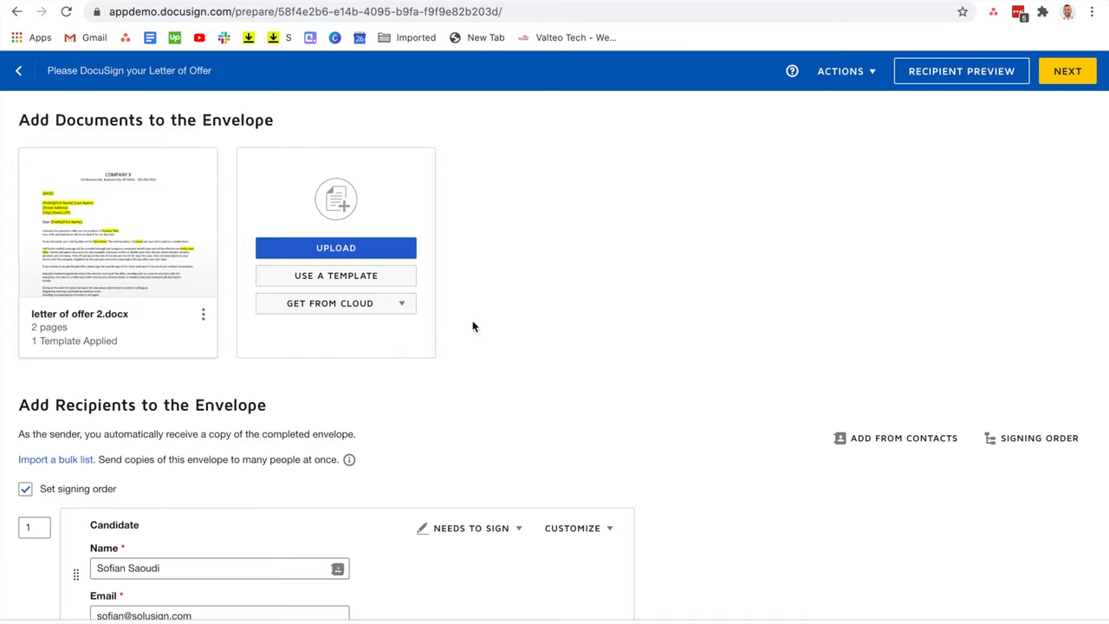
mouse_move(494, 359)
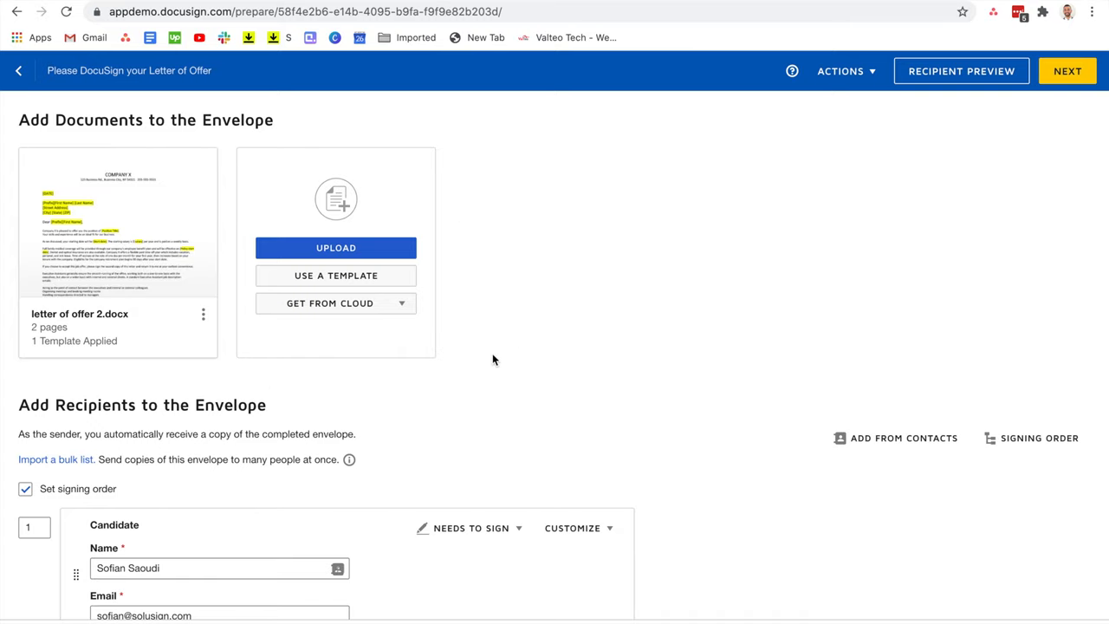